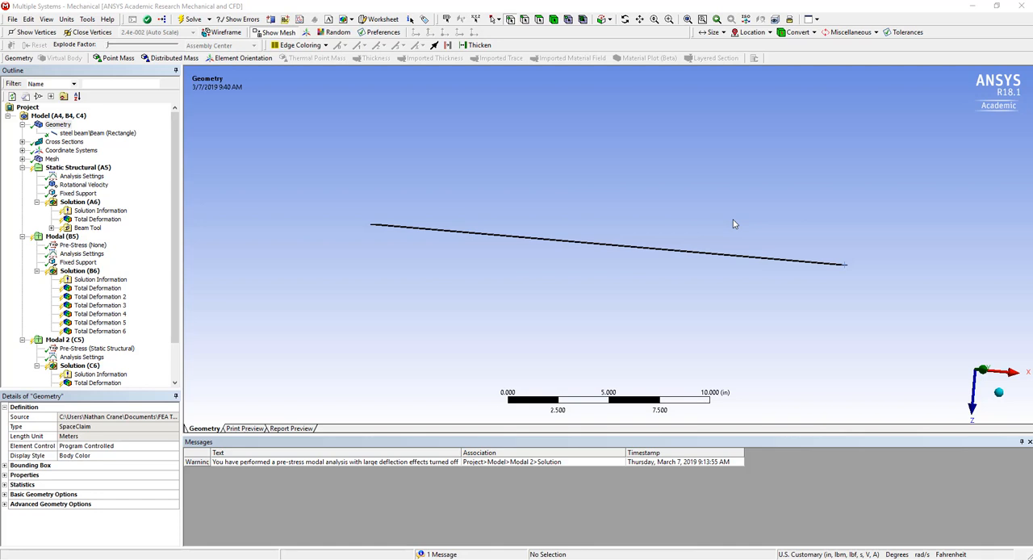
mouse_move(514, 295)
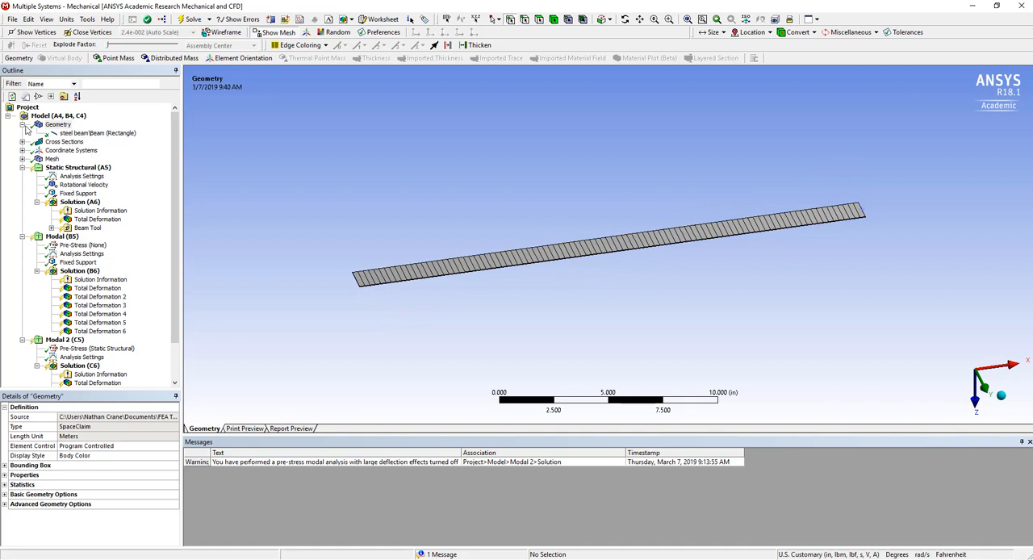
- Select the steel beam's Geometry item in the Outline tree
left_click(57, 125)
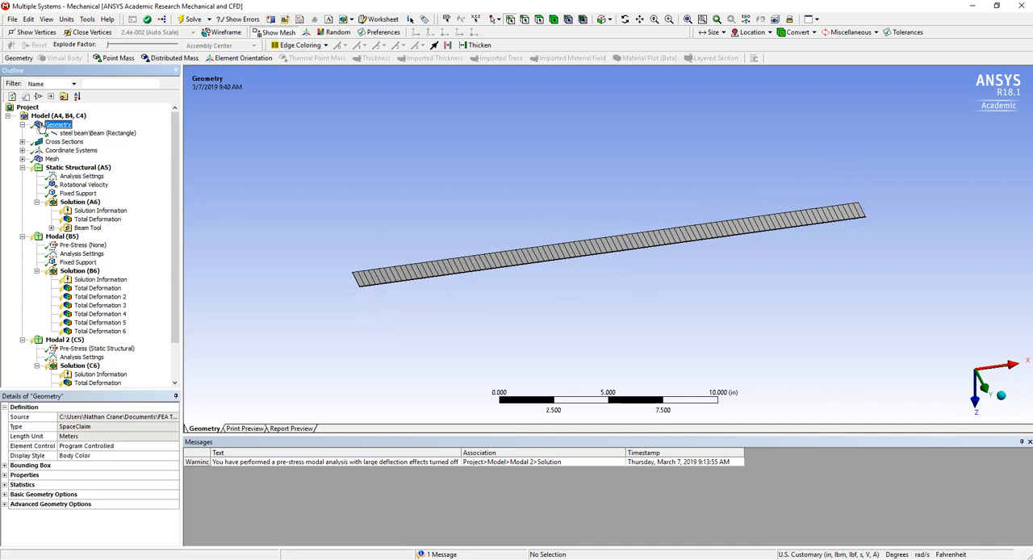
- Insert a Point Mass under Geometry and select it for editing
right_click(57, 125)
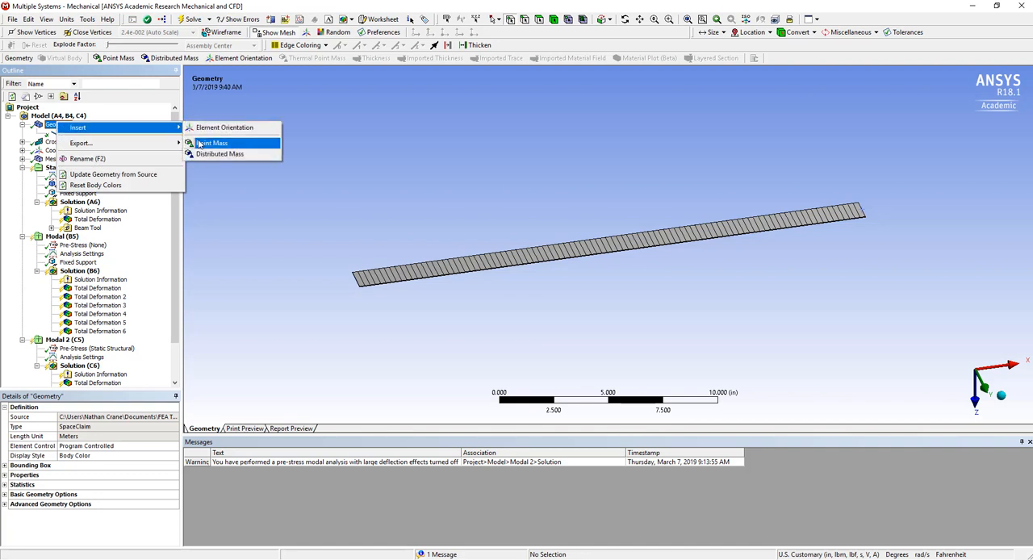
mouse_move(219, 153)
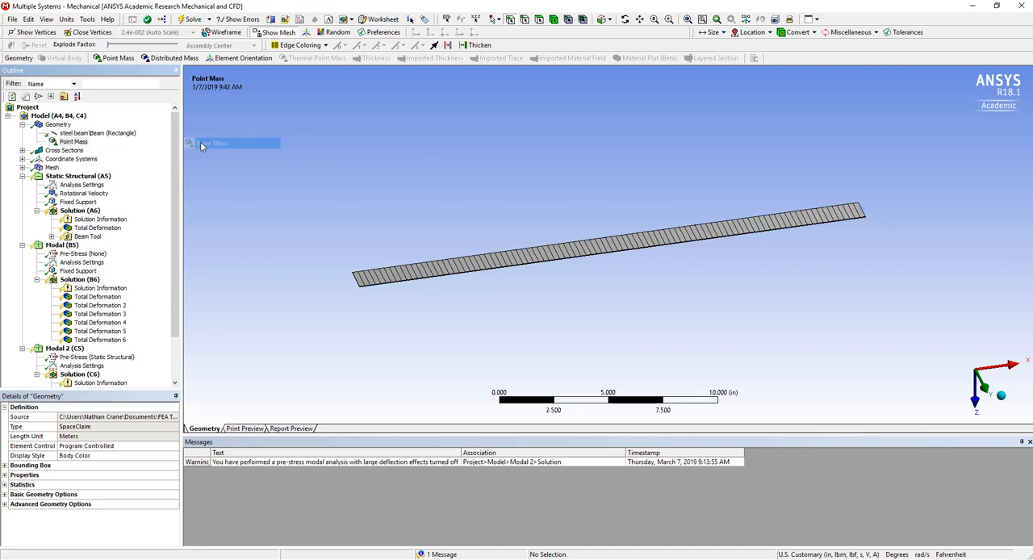
left_click(74, 141)
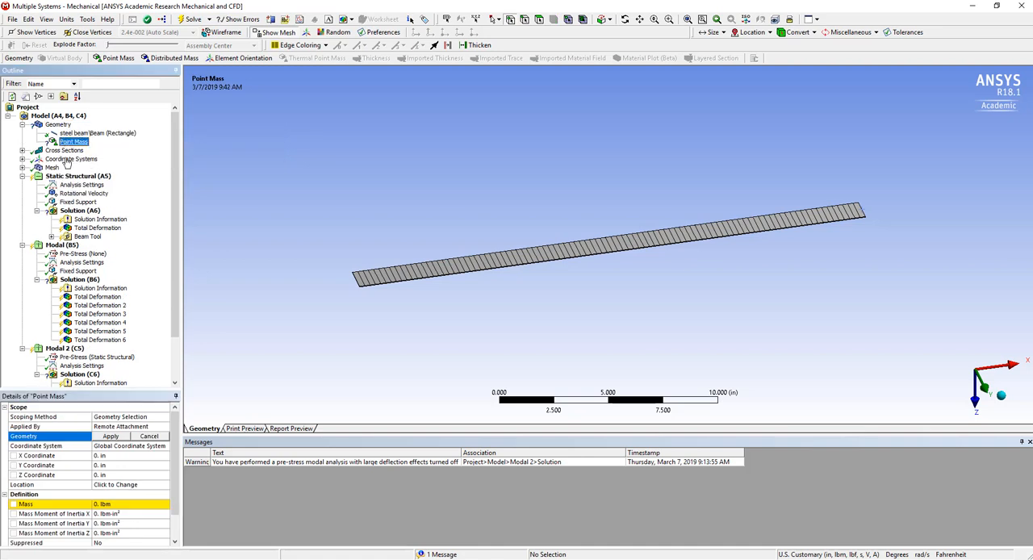
mouse_move(721, 78)
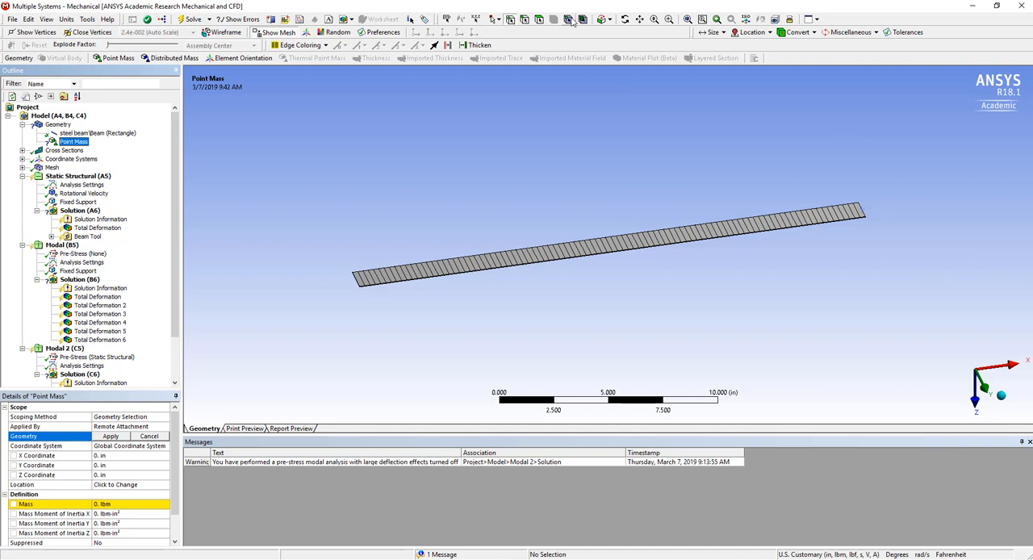
- Assign the point mass to the free-end vertex at X = 24 in with 0.25 lbm mass
left_click(861, 212)
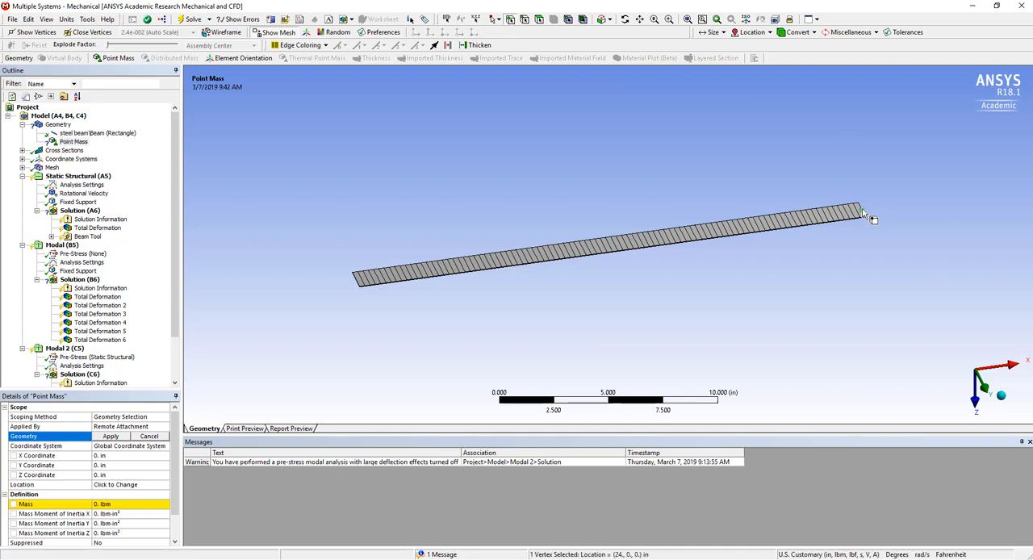
left_click(110, 435)
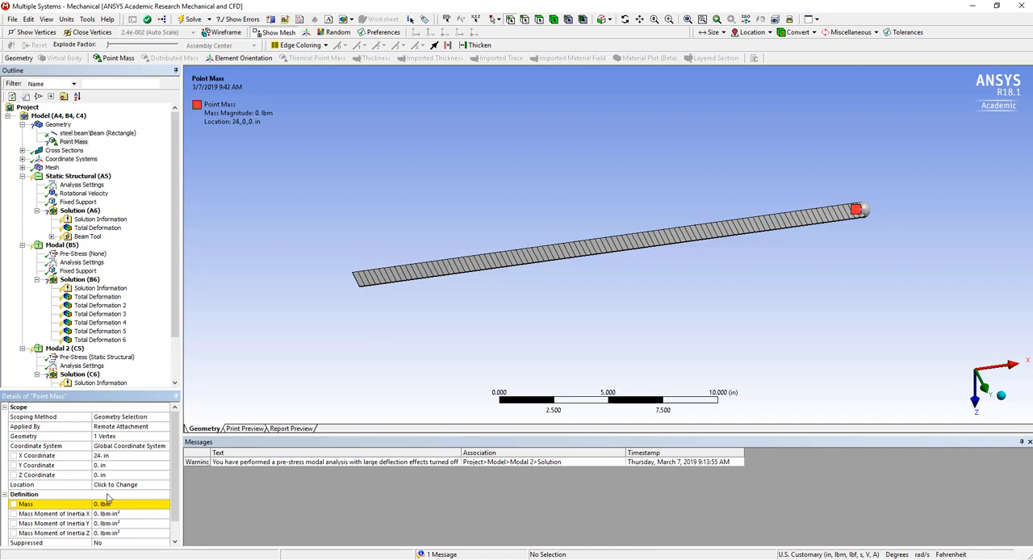
type(".25")
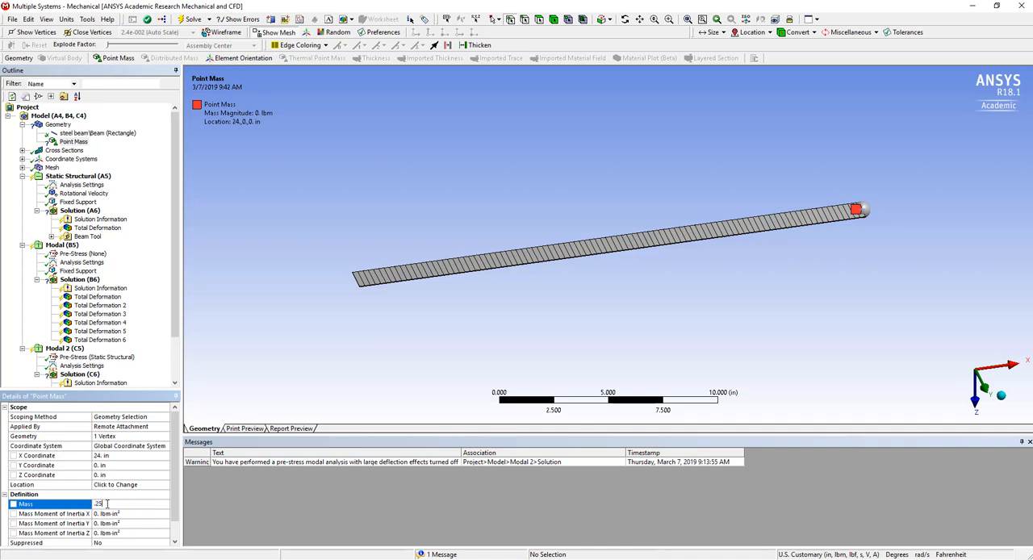
type("0.25")
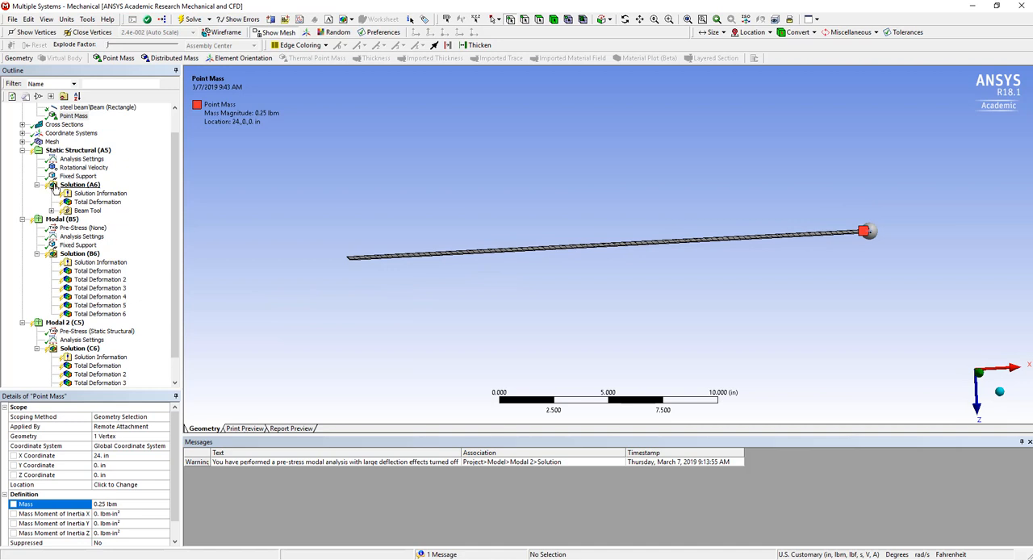
- Solve the Modal (B5) analysis and view a Total Deformation mode shape
right_click(78, 150)
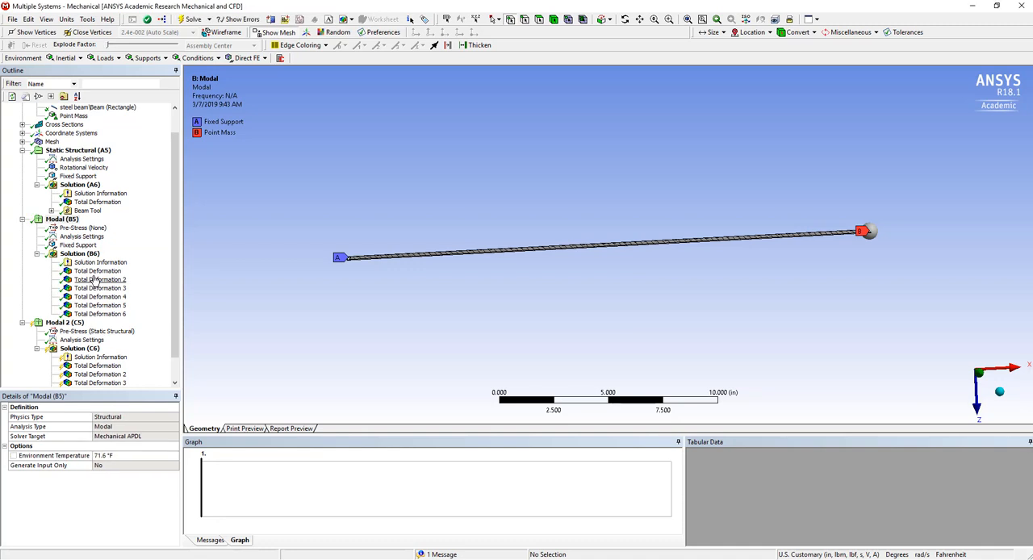
left_click(98, 270)
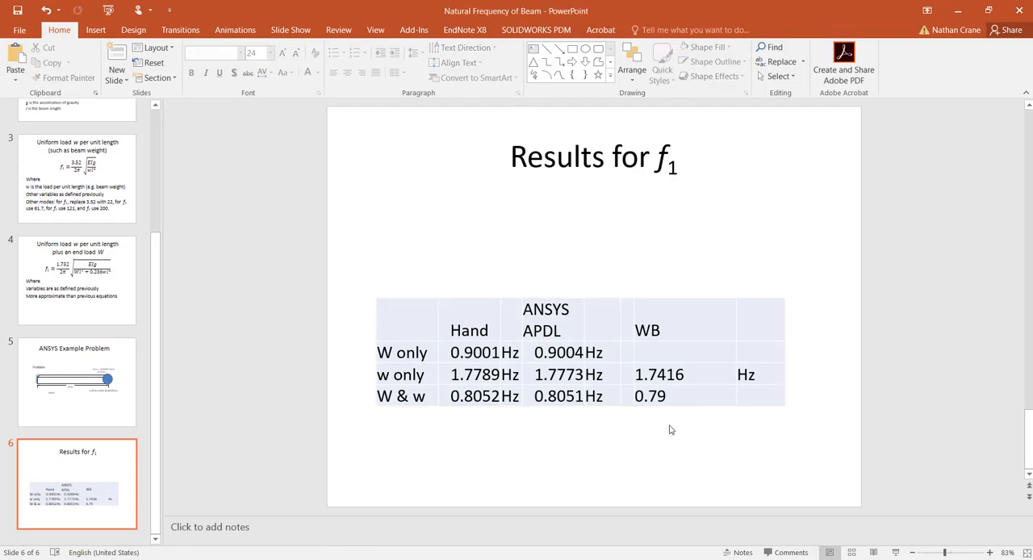
- Add the Hz unit and select the W & w WB value for updating to 0.7907
type("Hz")
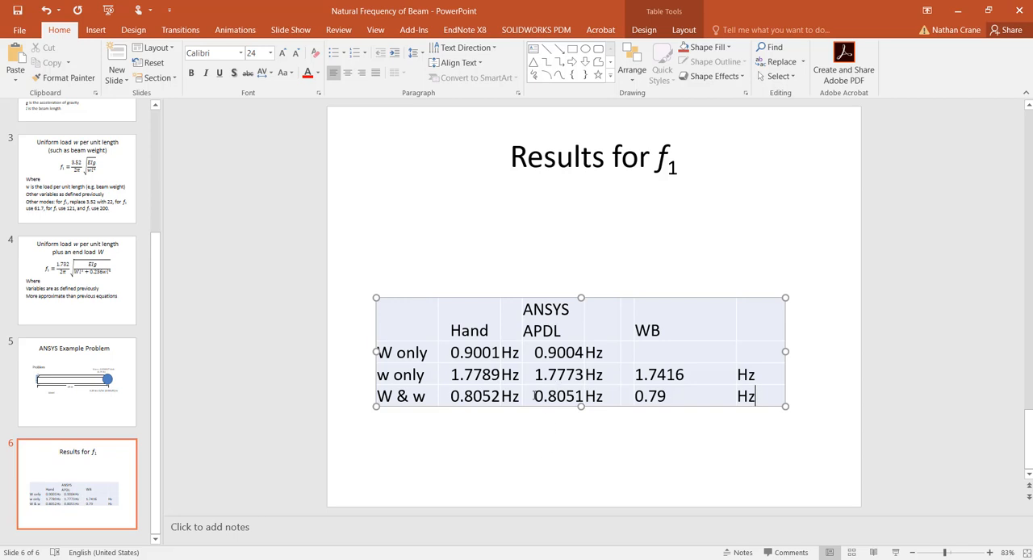
triple_click(479, 395)
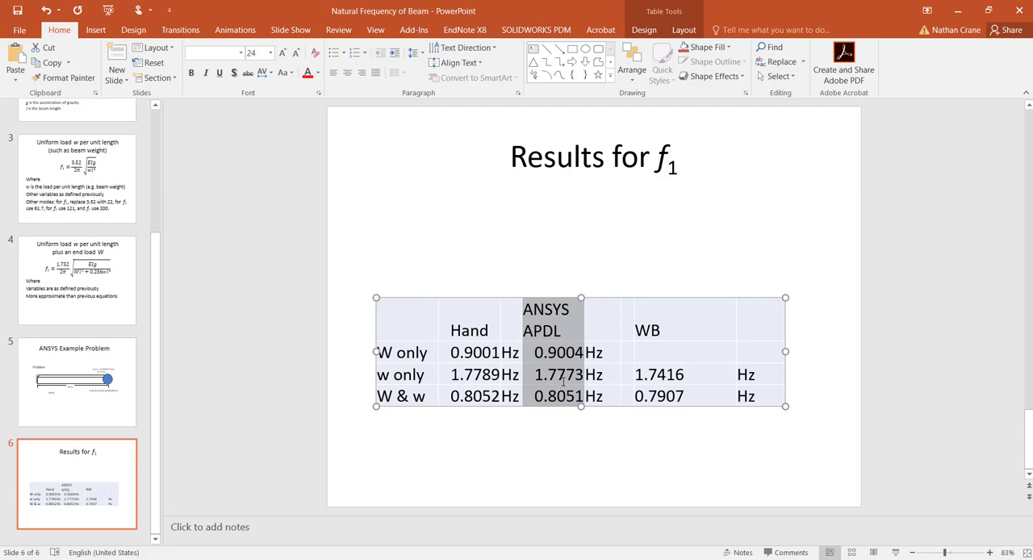
mouse_move(701, 375)
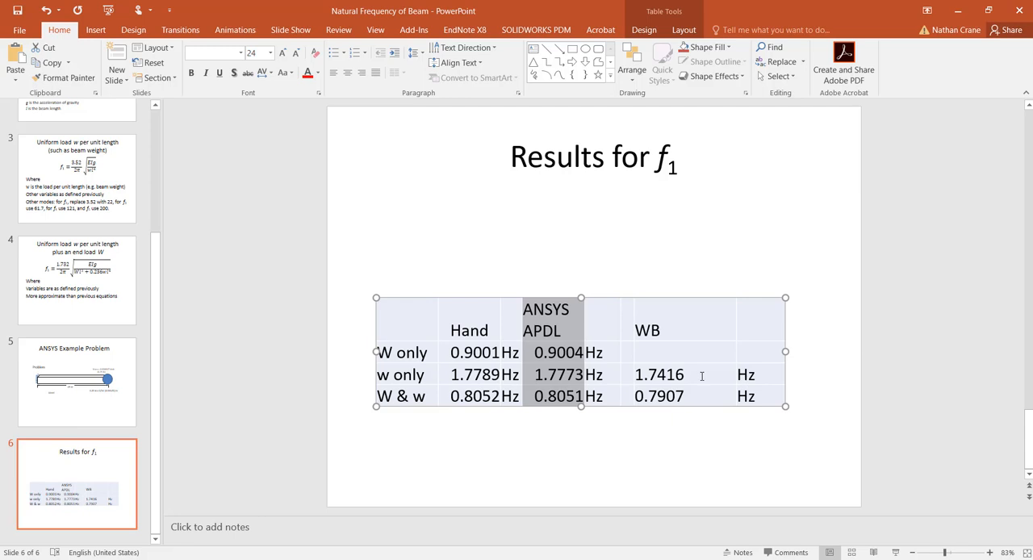
mouse_move(569, 412)
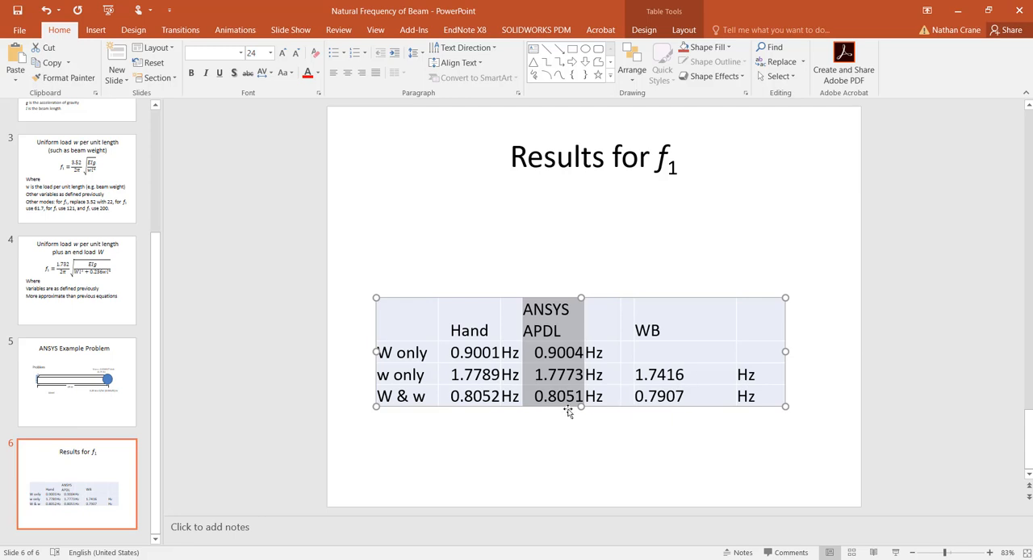